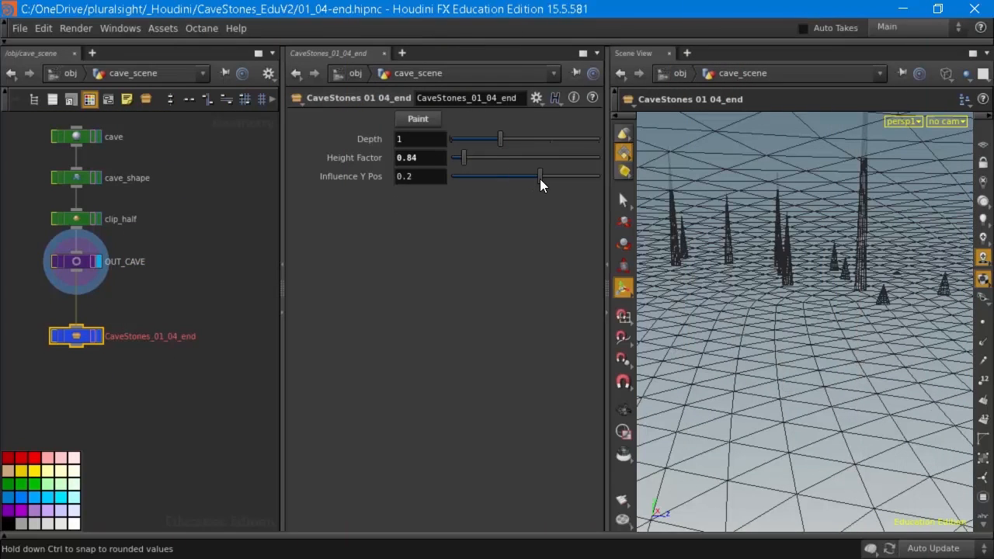
# Step: Drag the CaveStones Influence Y Pos slider from 0.2 down to -0.07
pyautogui.moveTo(539, 176); pyautogui.dragTo(519, 176)
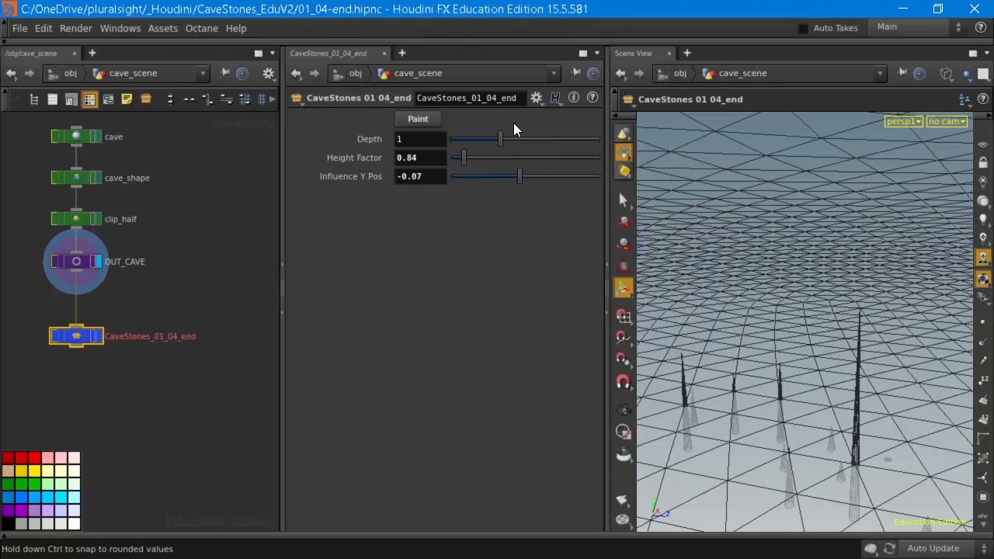